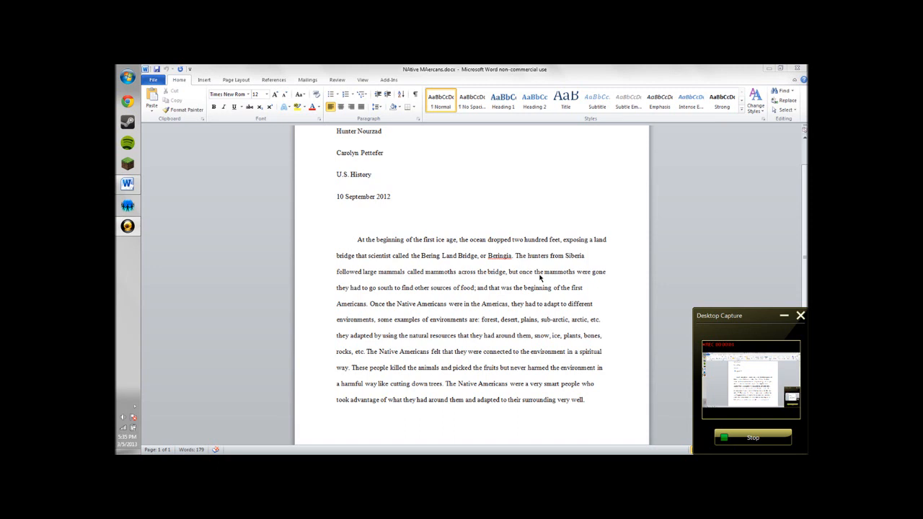
pyautogui.moveTo(802, 337)
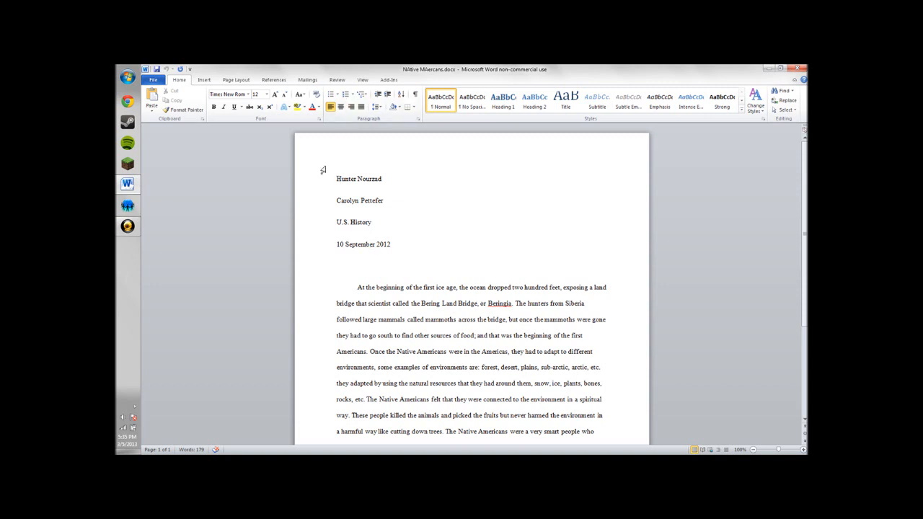
# - Select the entire essay text and bring up its right-click options to reach Paragraph settings
pyautogui.moveTo(336, 179); pyautogui.dragTo(372, 229)
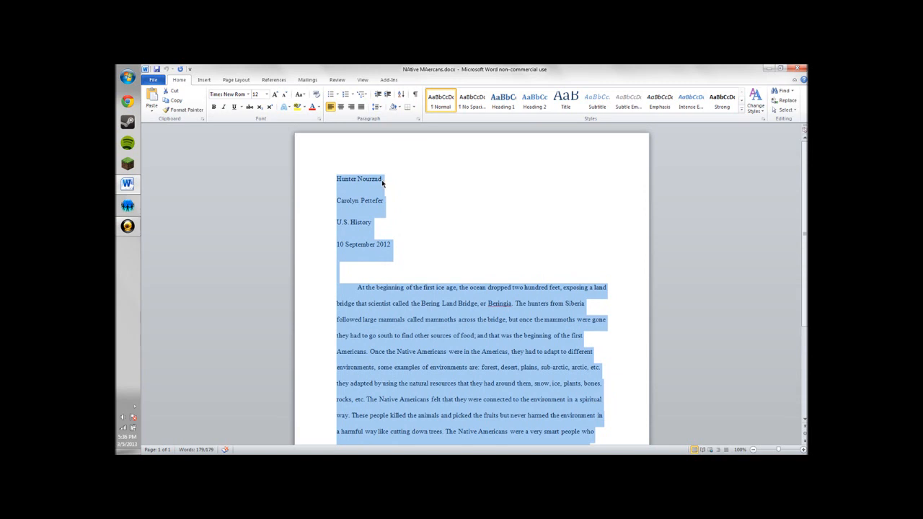
pyautogui.moveTo(392, 301)
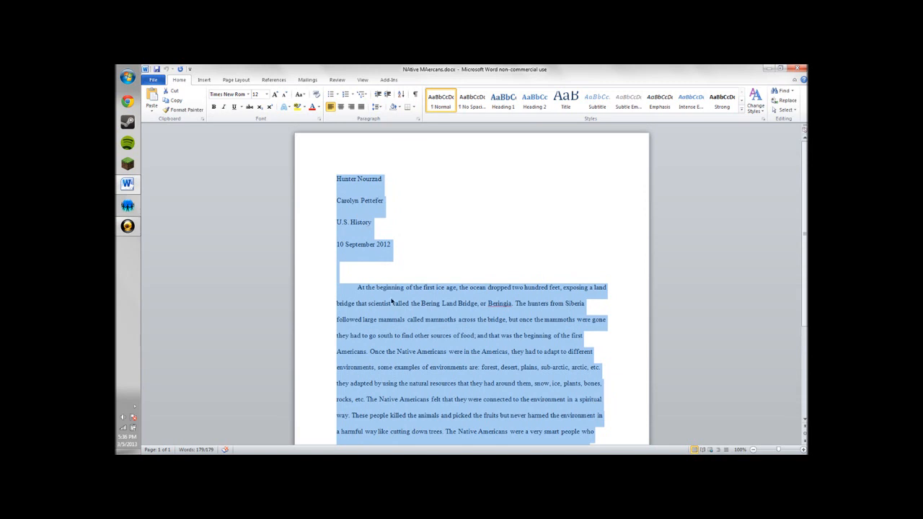
pyautogui.rightClick(392, 303)
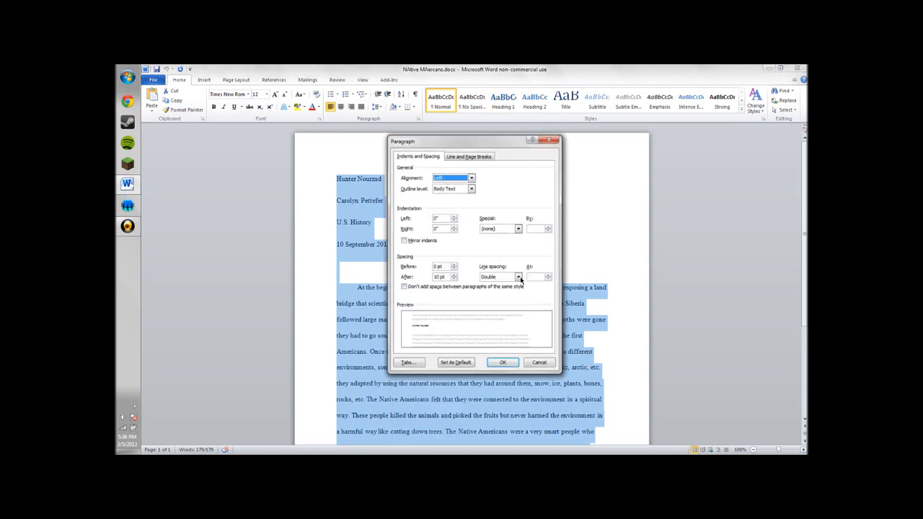
# - Set Line spacing to Single for the whole essay and apply it
pyautogui.click(518, 277)
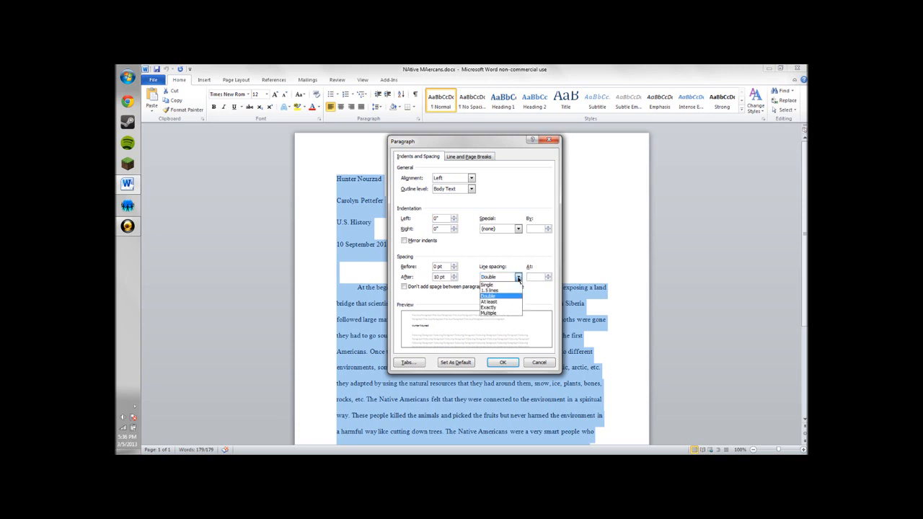
pyautogui.click(487, 286)
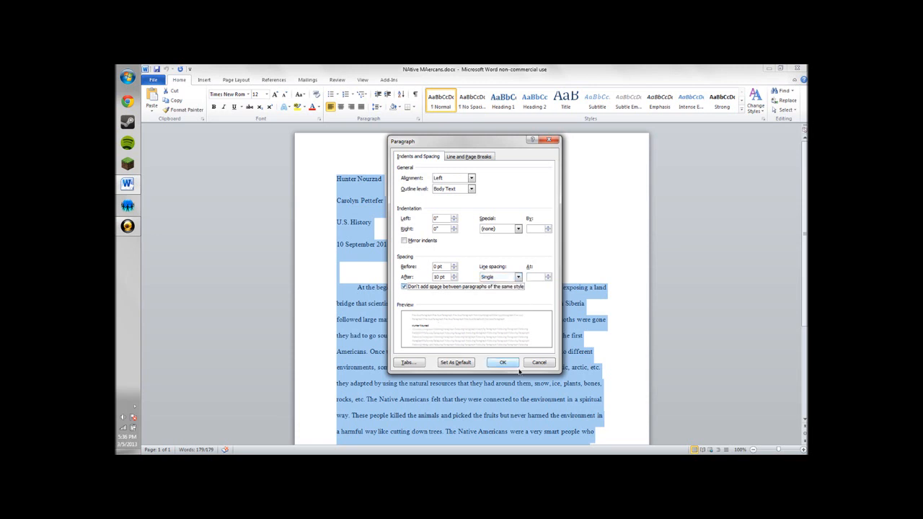
pyautogui.click(502, 362)
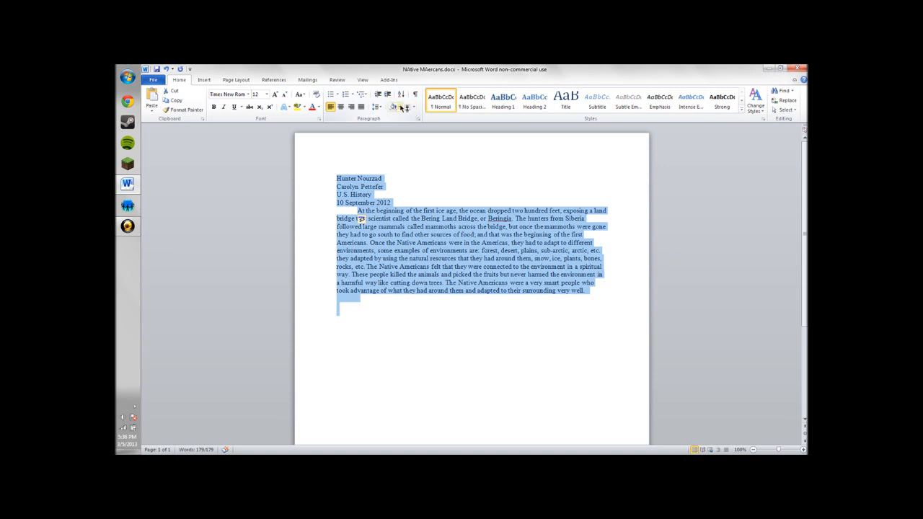
pyautogui.click(376, 107)
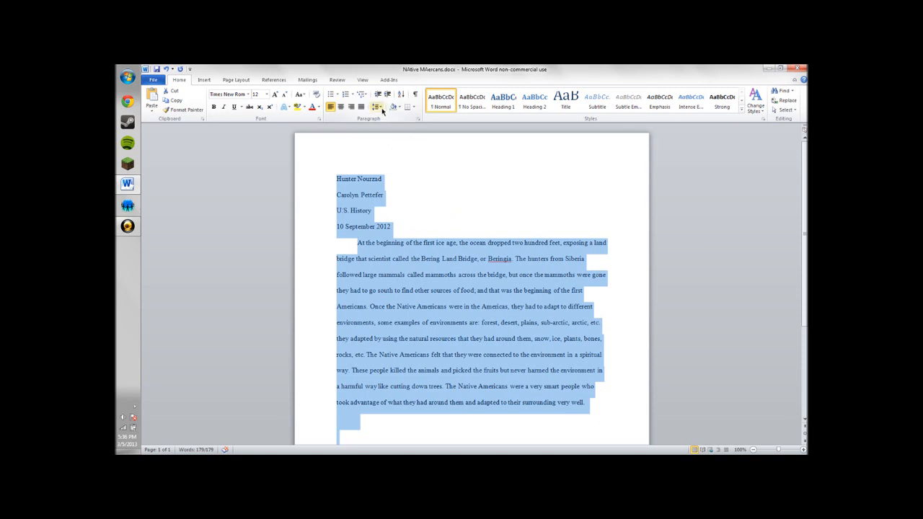
pyautogui.click(378, 107)
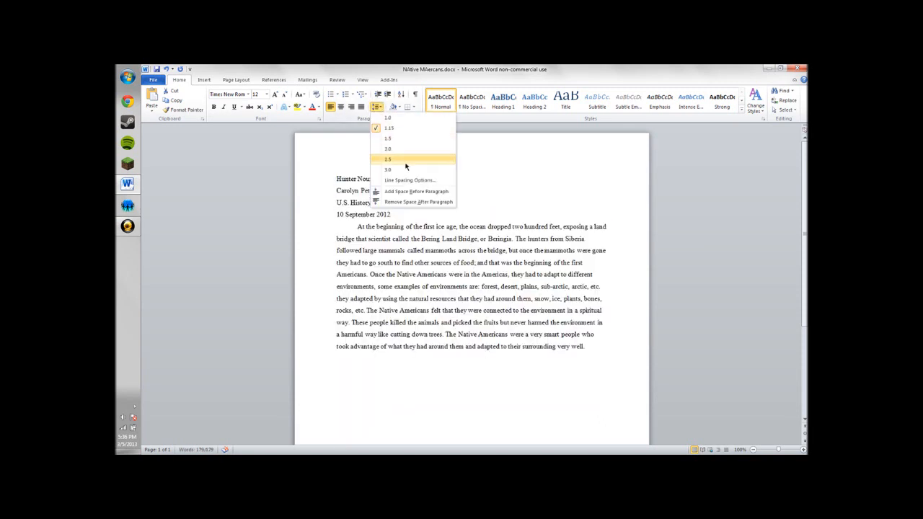
pyautogui.moveTo(395, 139)
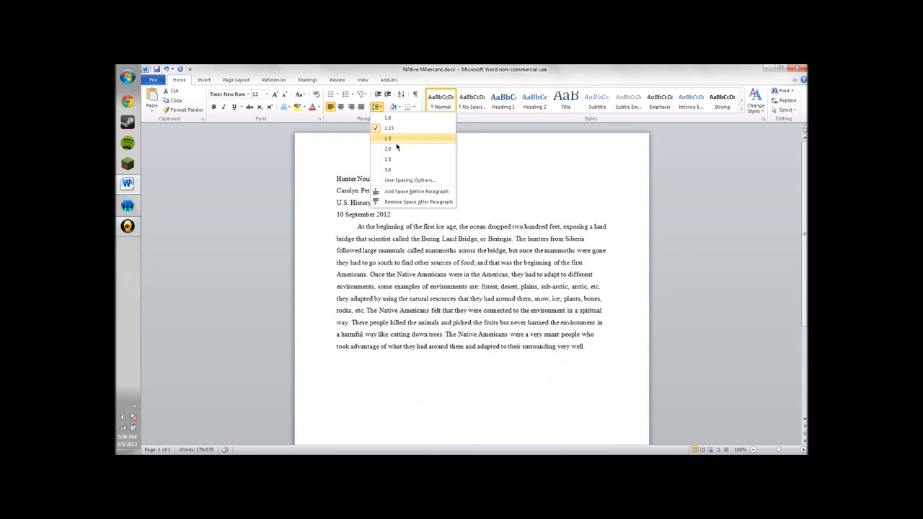
pyautogui.click(388, 119)
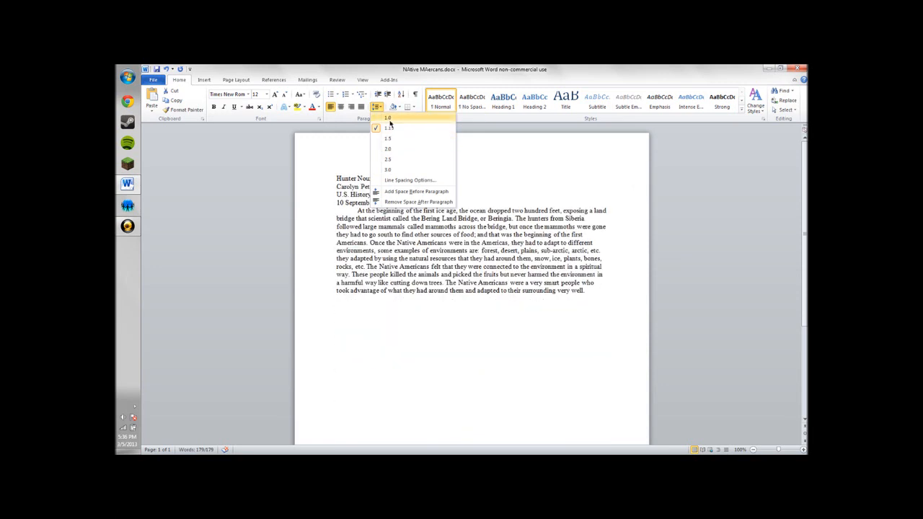
pyautogui.click(388, 118)
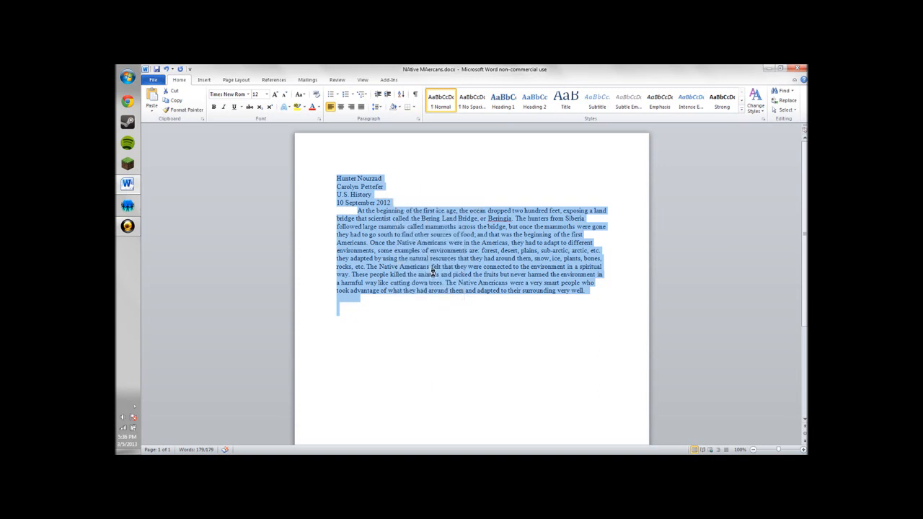
# - Reopen Paragraph settings and turn on 'Don't add space between paragraphs of the same style'
pyautogui.click(421, 119)
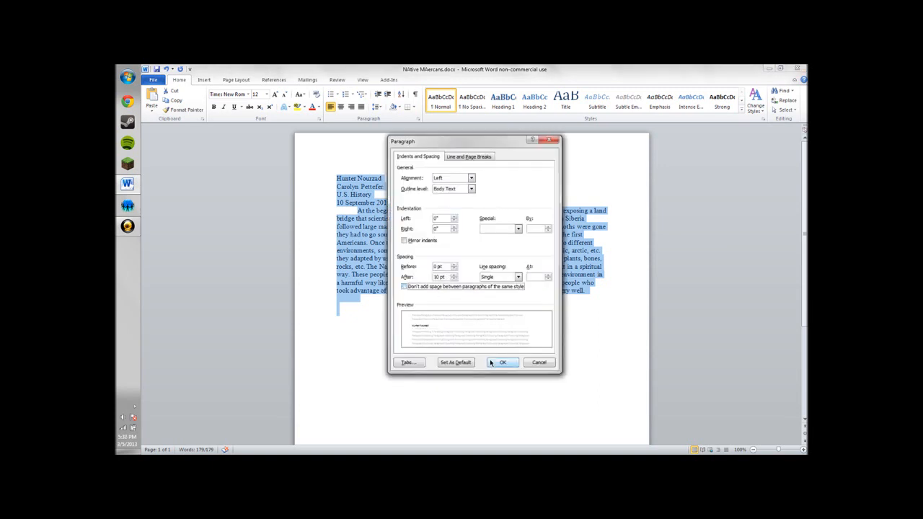
pyautogui.click(502, 362)
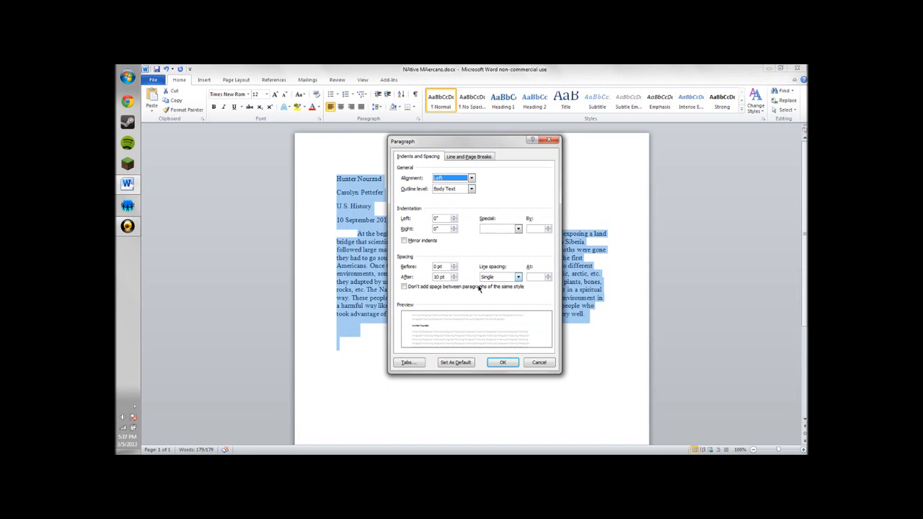
pyautogui.click(404, 286)
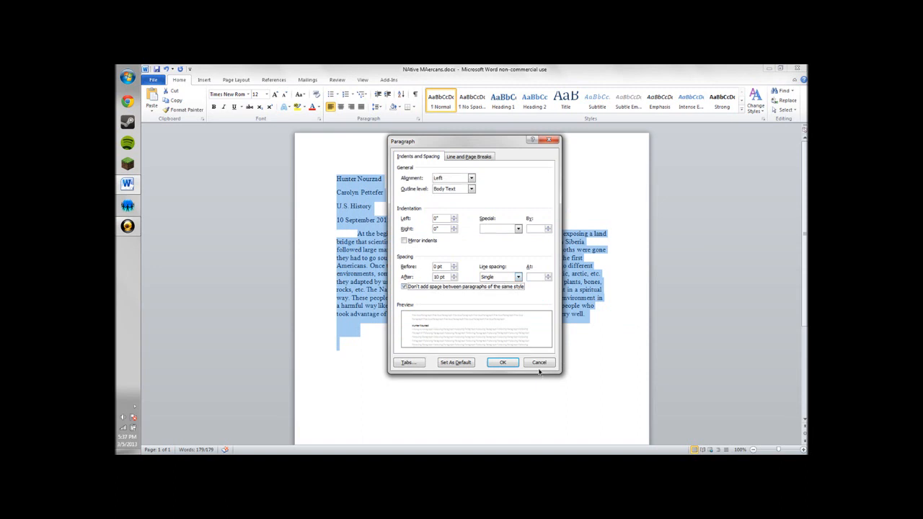